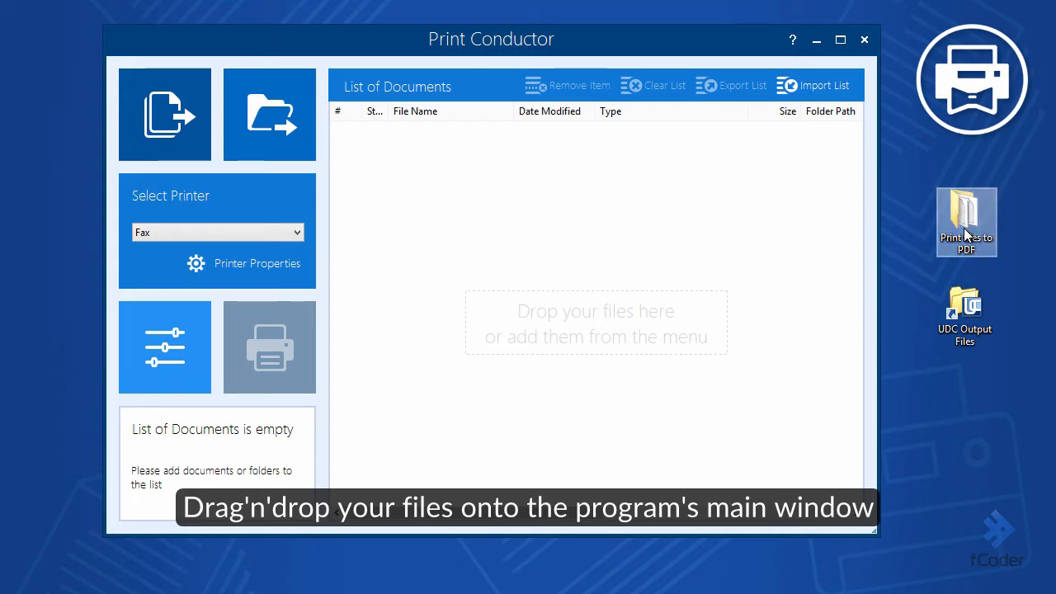
Load the 'Print files to PDF' folder's 20 documents and choose Universal Document Converter as printer.
double_click(966, 210)
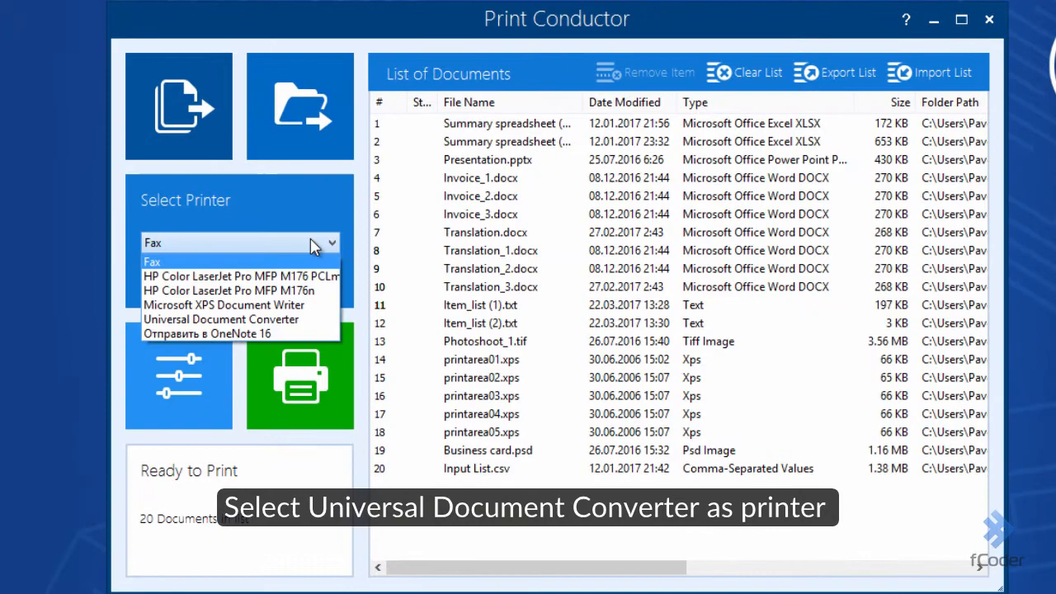
left_click(221, 319)
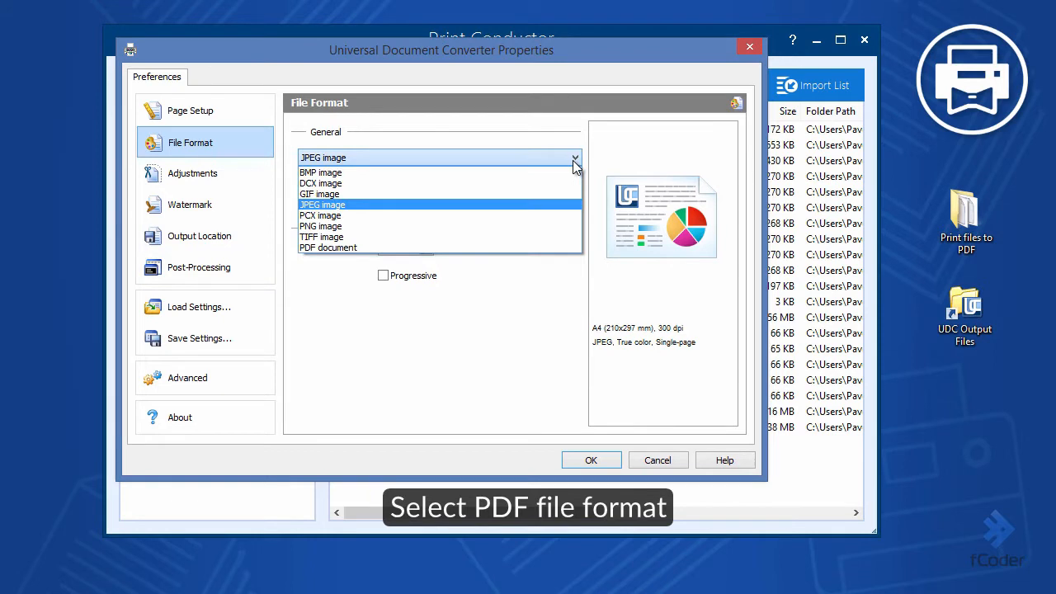
Set UDC output to PDF document with a predefined location and filename, then confirm.
left_click(330, 247)
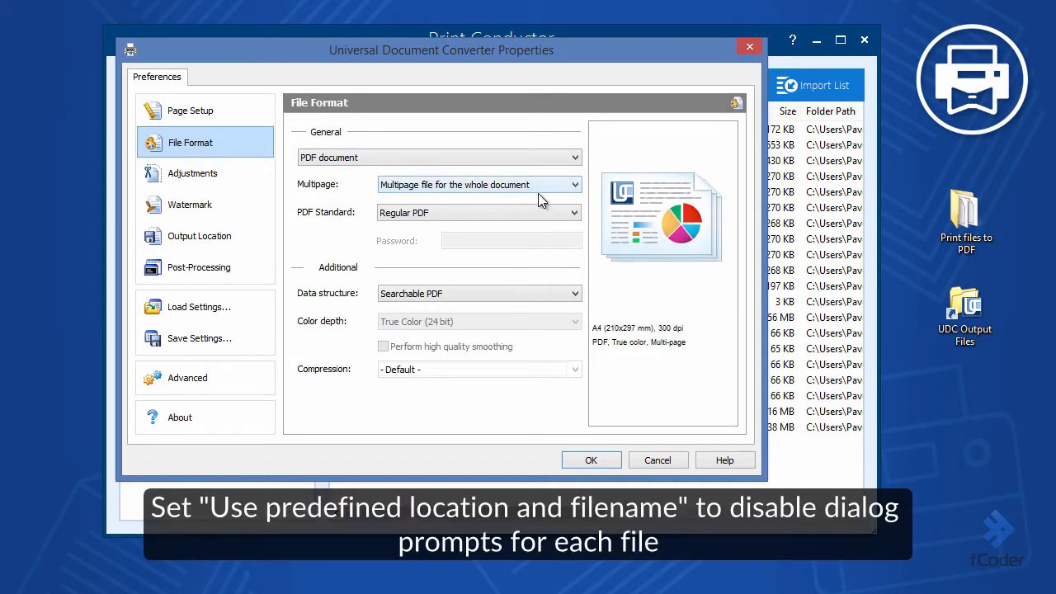
left_click(199, 236)
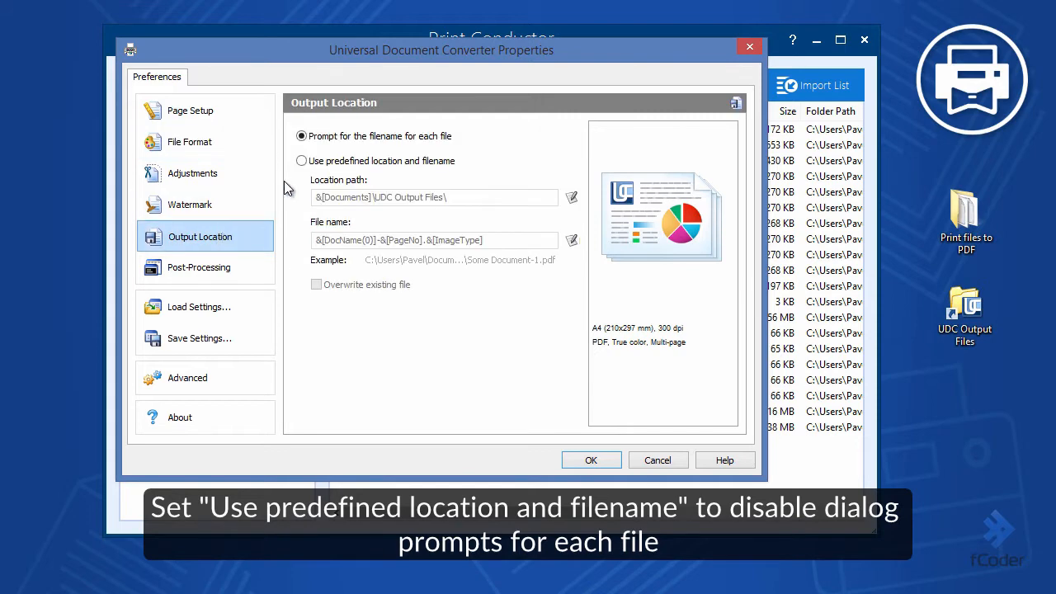
left_click(302, 160)
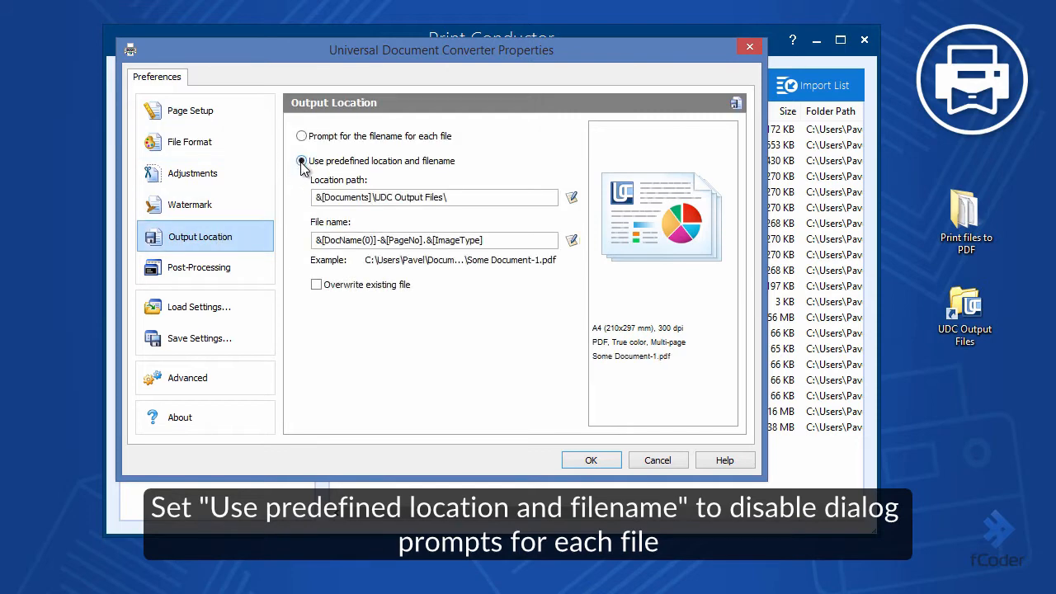
left_click(591, 459)
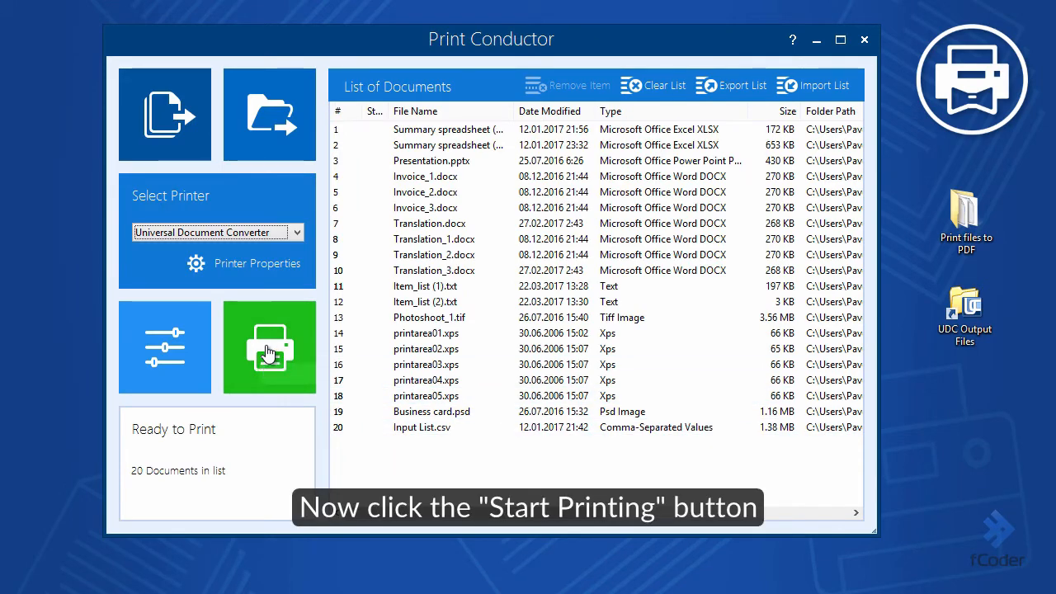
Start printing all 20 documents and dismiss the job-finished message.
left_click(269, 348)
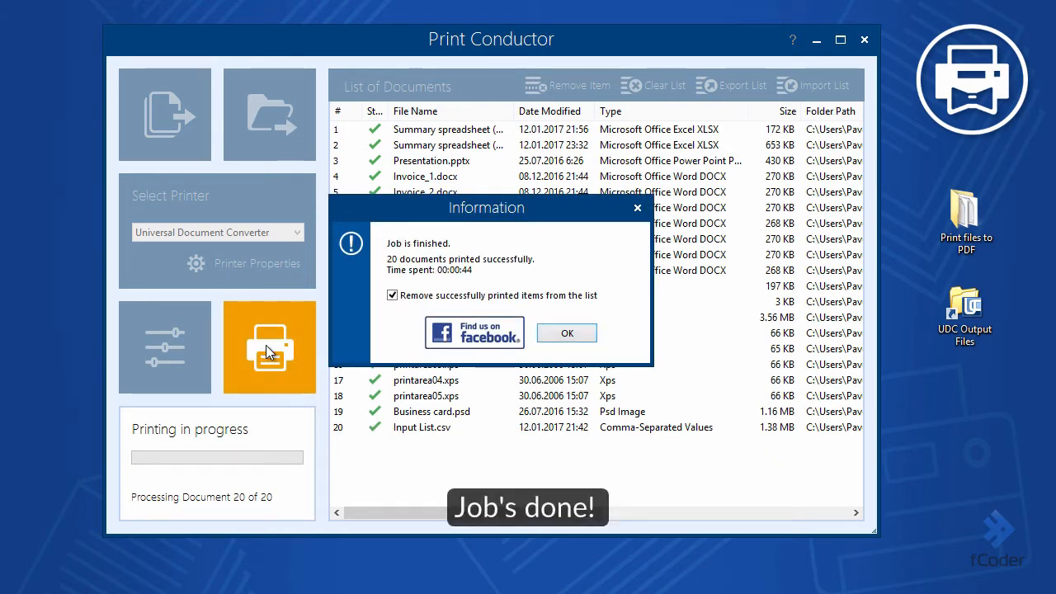
mouse_move(320, 354)
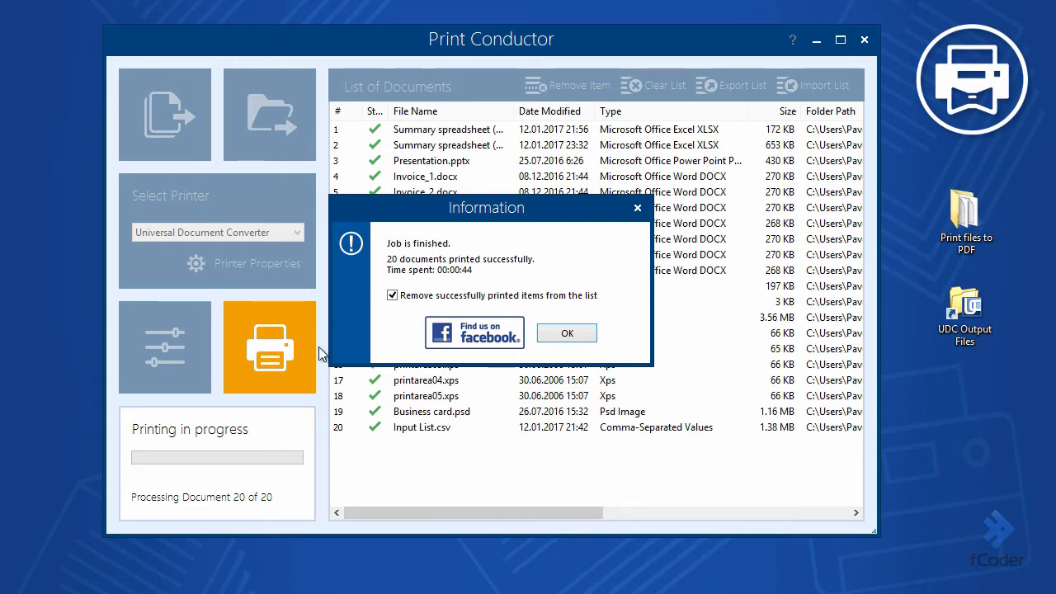
left_click(567, 332)
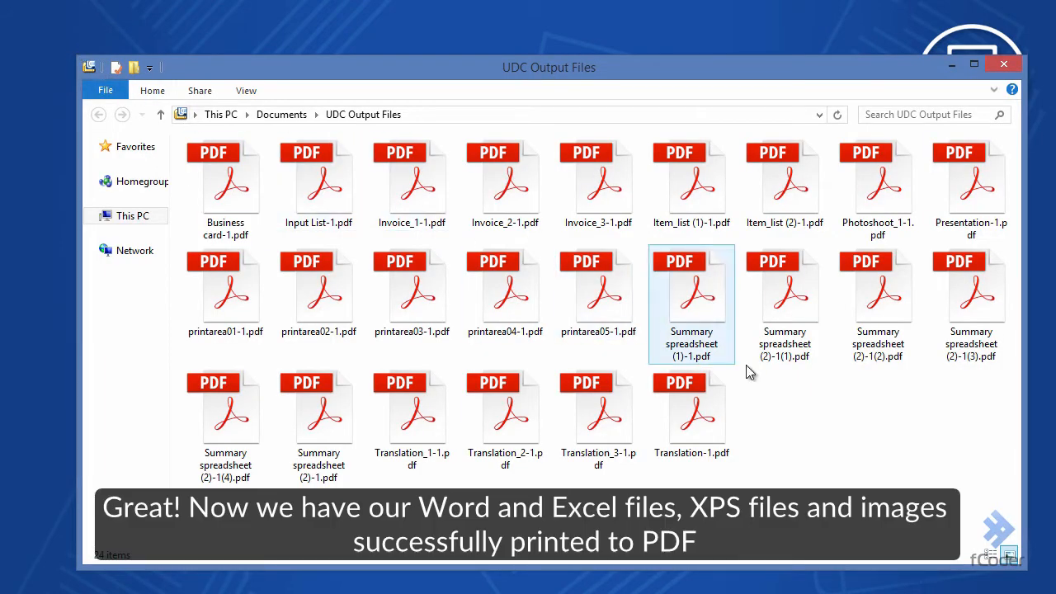
Select all 24 converted PDFs in the UDC Output Files folder.
key("ctrl+a")
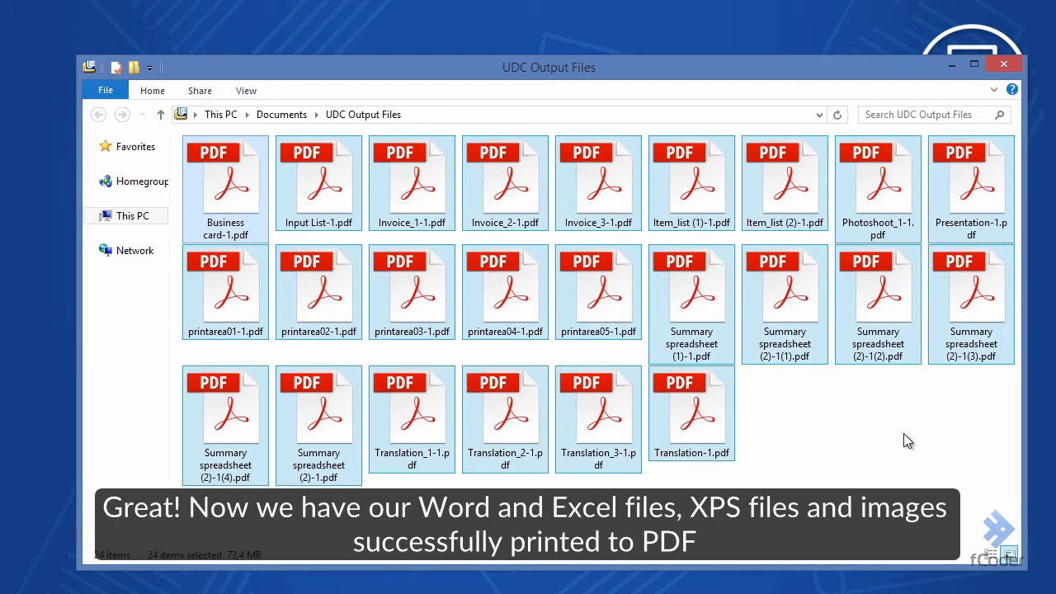
mouse_move(1016, 82)
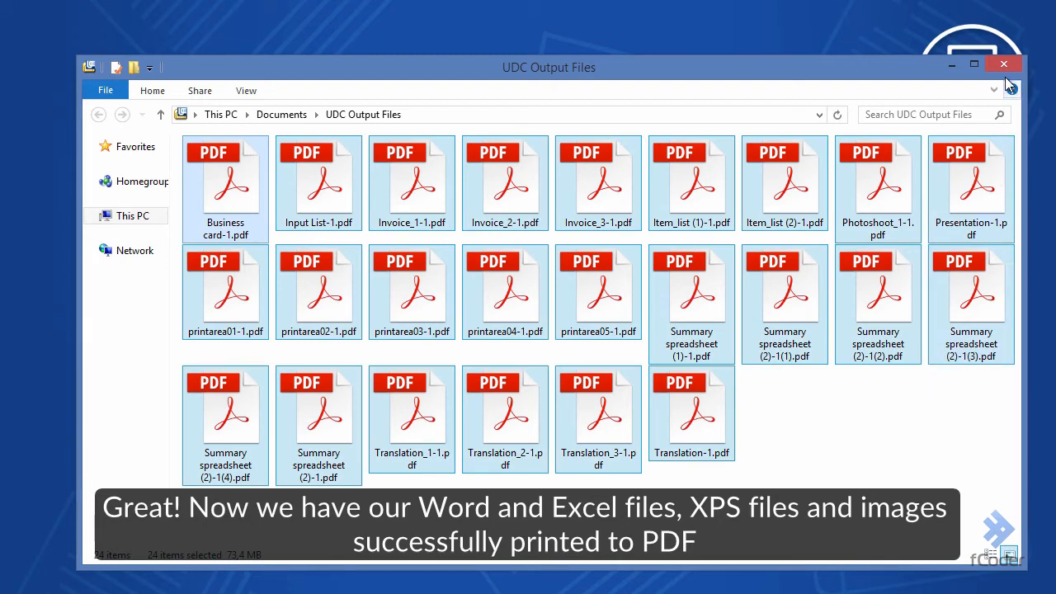